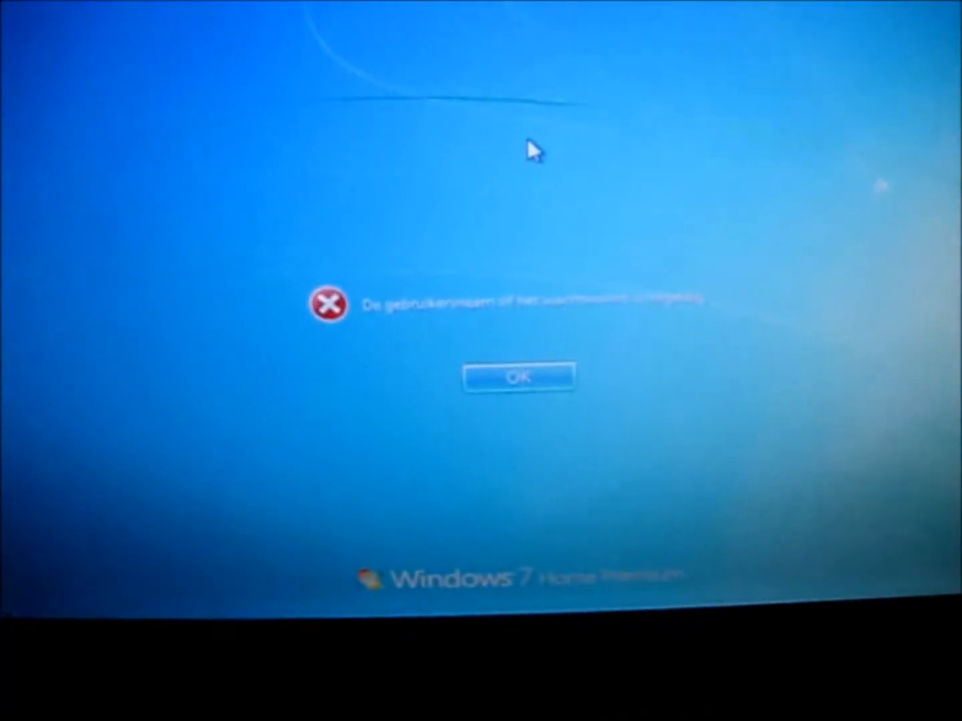
- Dismiss the incorrect username or password error on the Windows 7 logon screen
{"action": "left_click", "coordinate": [519, 376]}
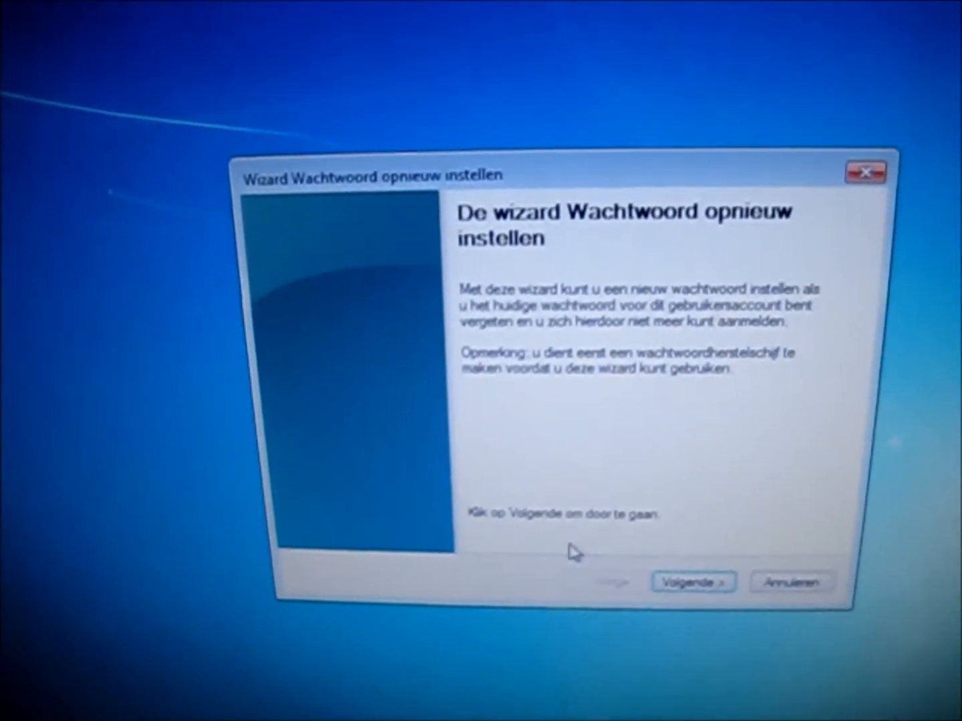
- Advance the Password Reset Wizard past its welcome page and the reset-disk drive choice
{"action": "left_click", "coordinate": [691, 582]}
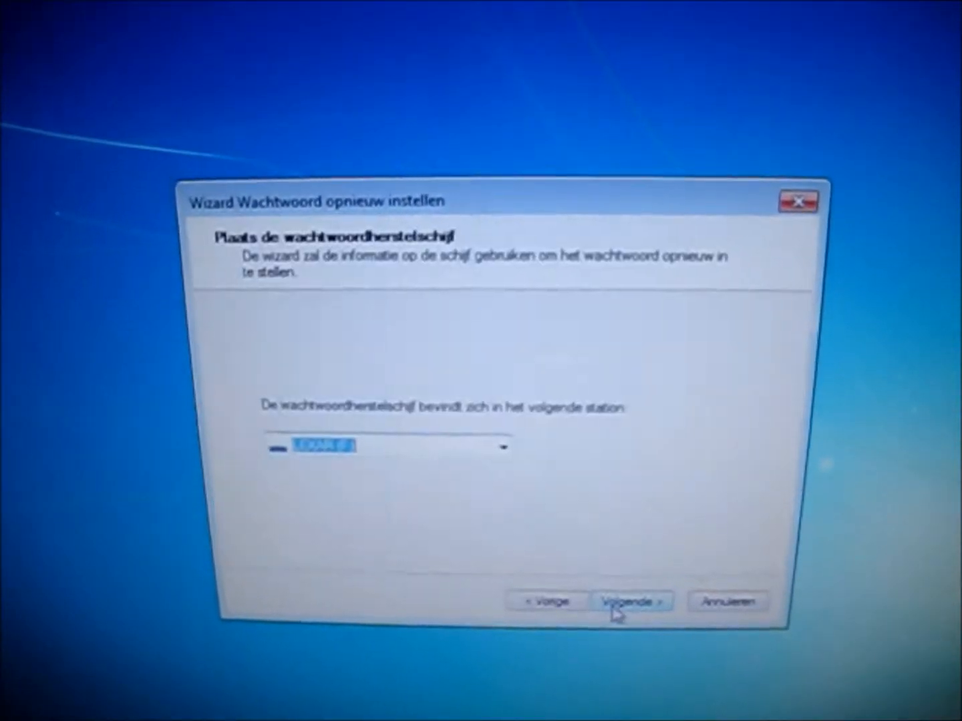
{"action": "left_click", "coordinate": [504, 446]}
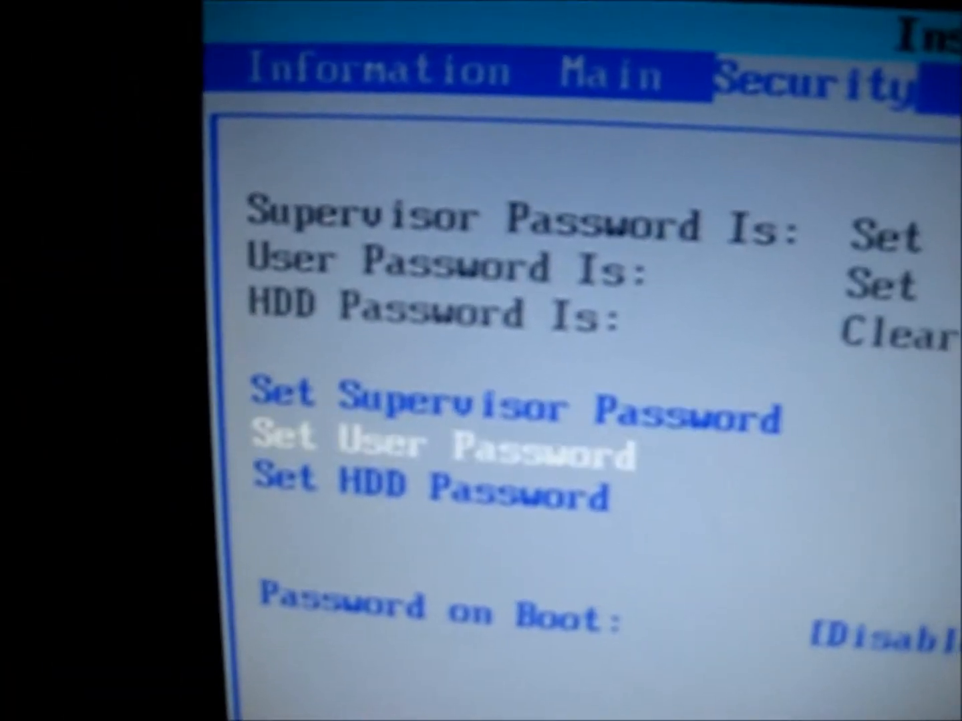
- Move the selection up to Set Supervisor Password on the Security page
{"action": "key", "text": "Up"}
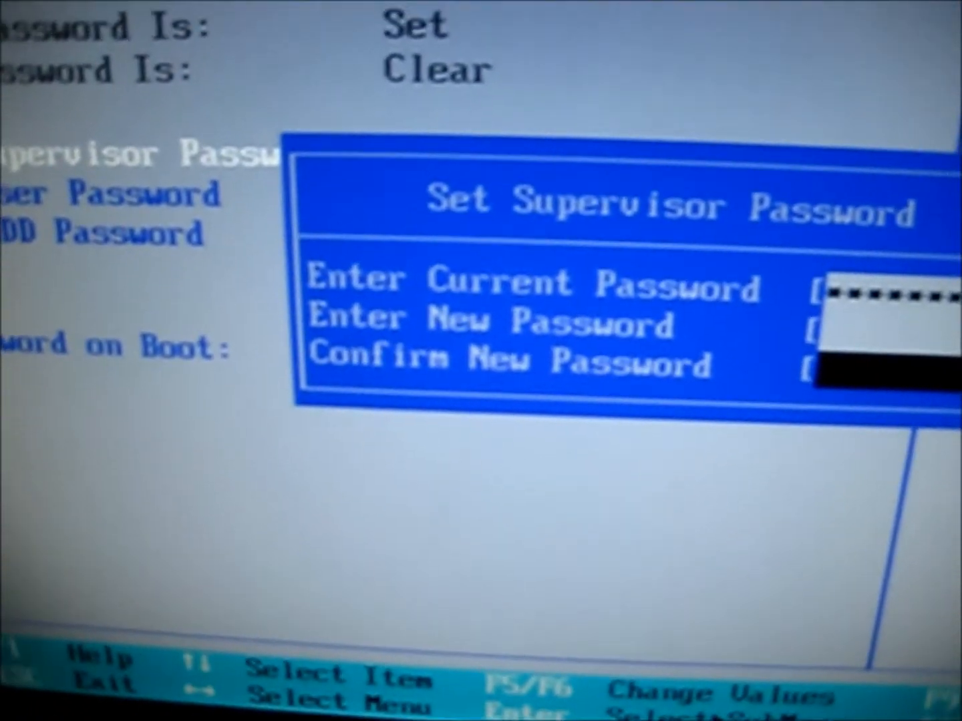
- Enter and confirm the new supervisor password, then acknowledge the Setup Notice that changes were saved
{"action": "type", "text": "**"}
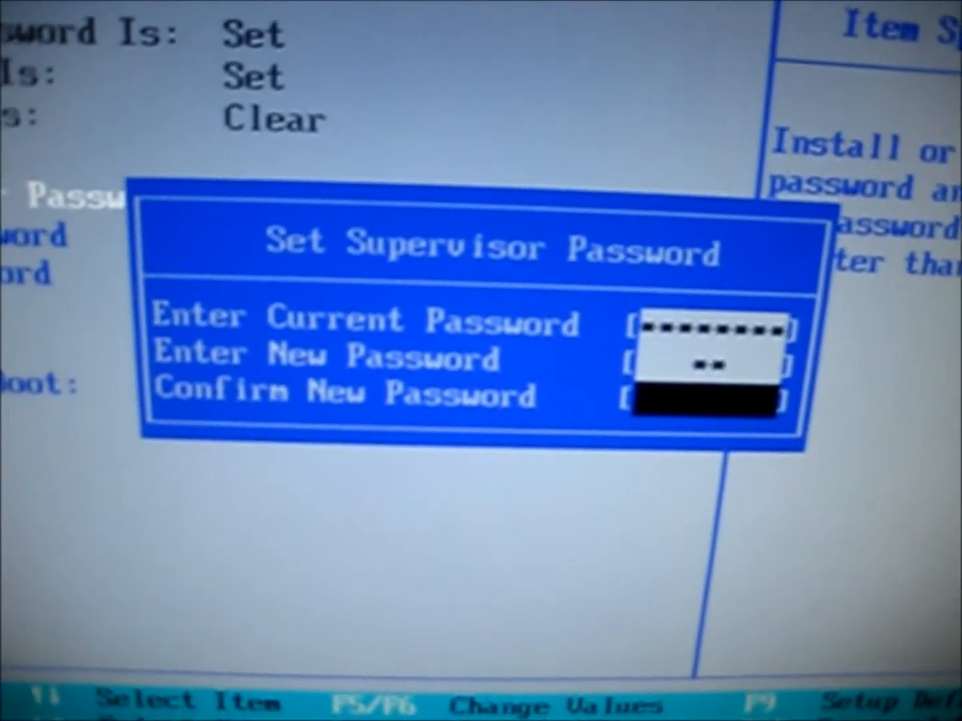
{"action": "type", "text": "*"}
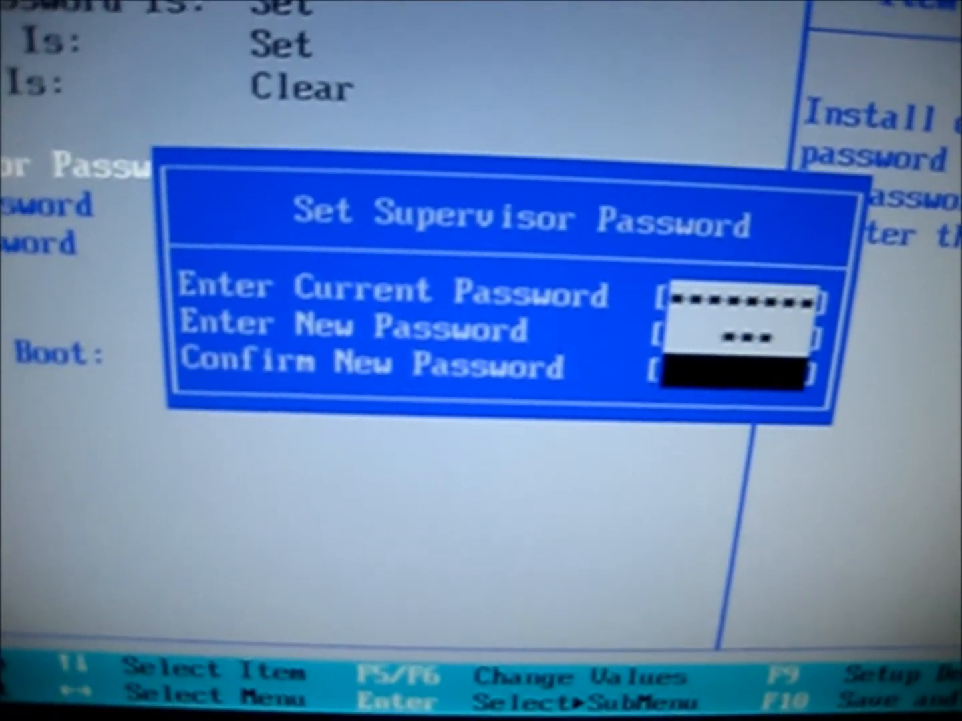
{"action": "type", "text": "password"}
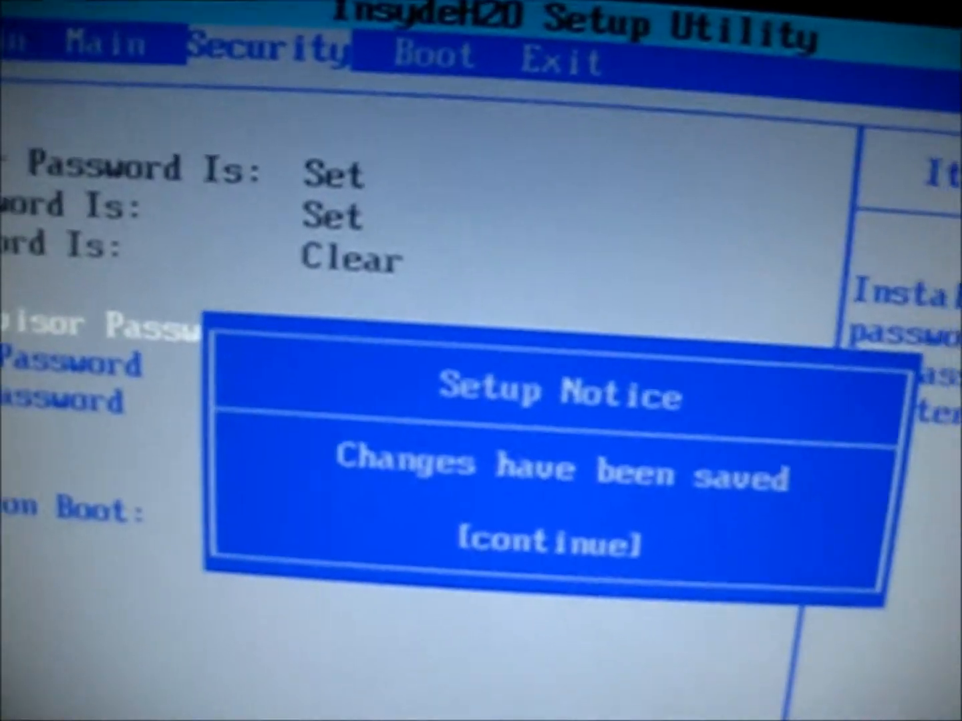
{"action": "key", "text": "Return"}
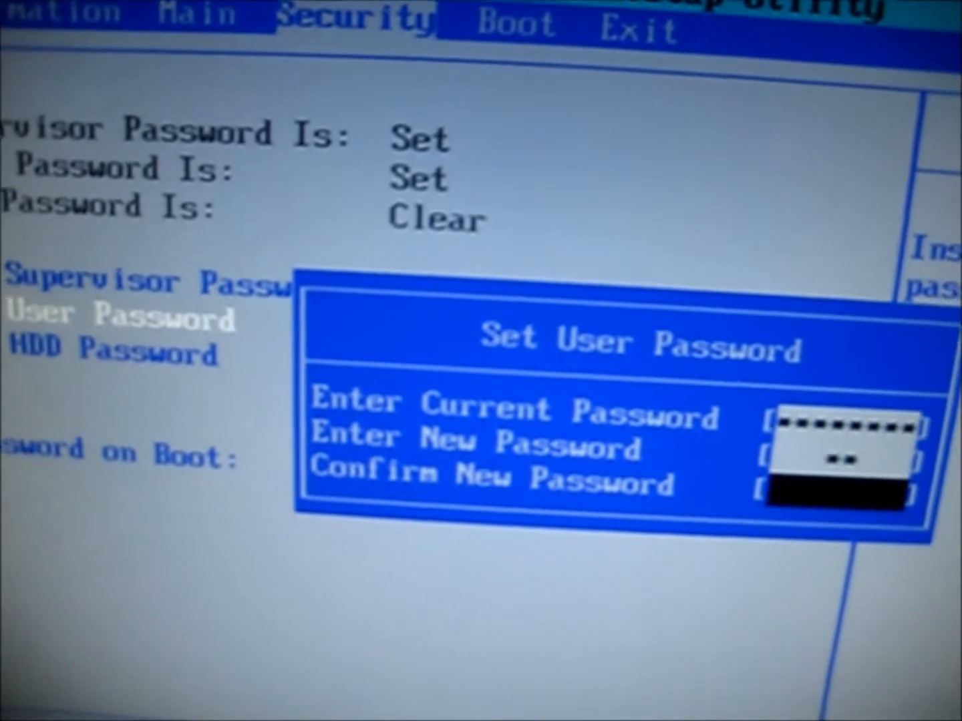
- Type 'password' into the Set User Password dialog
{"action": "type", "text": "password"}
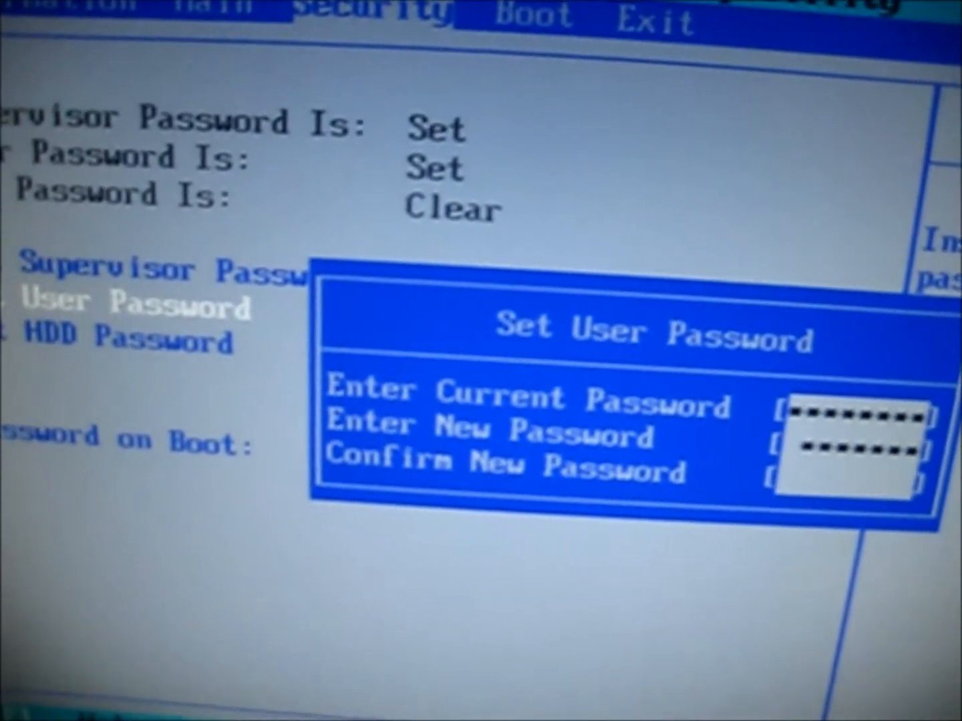